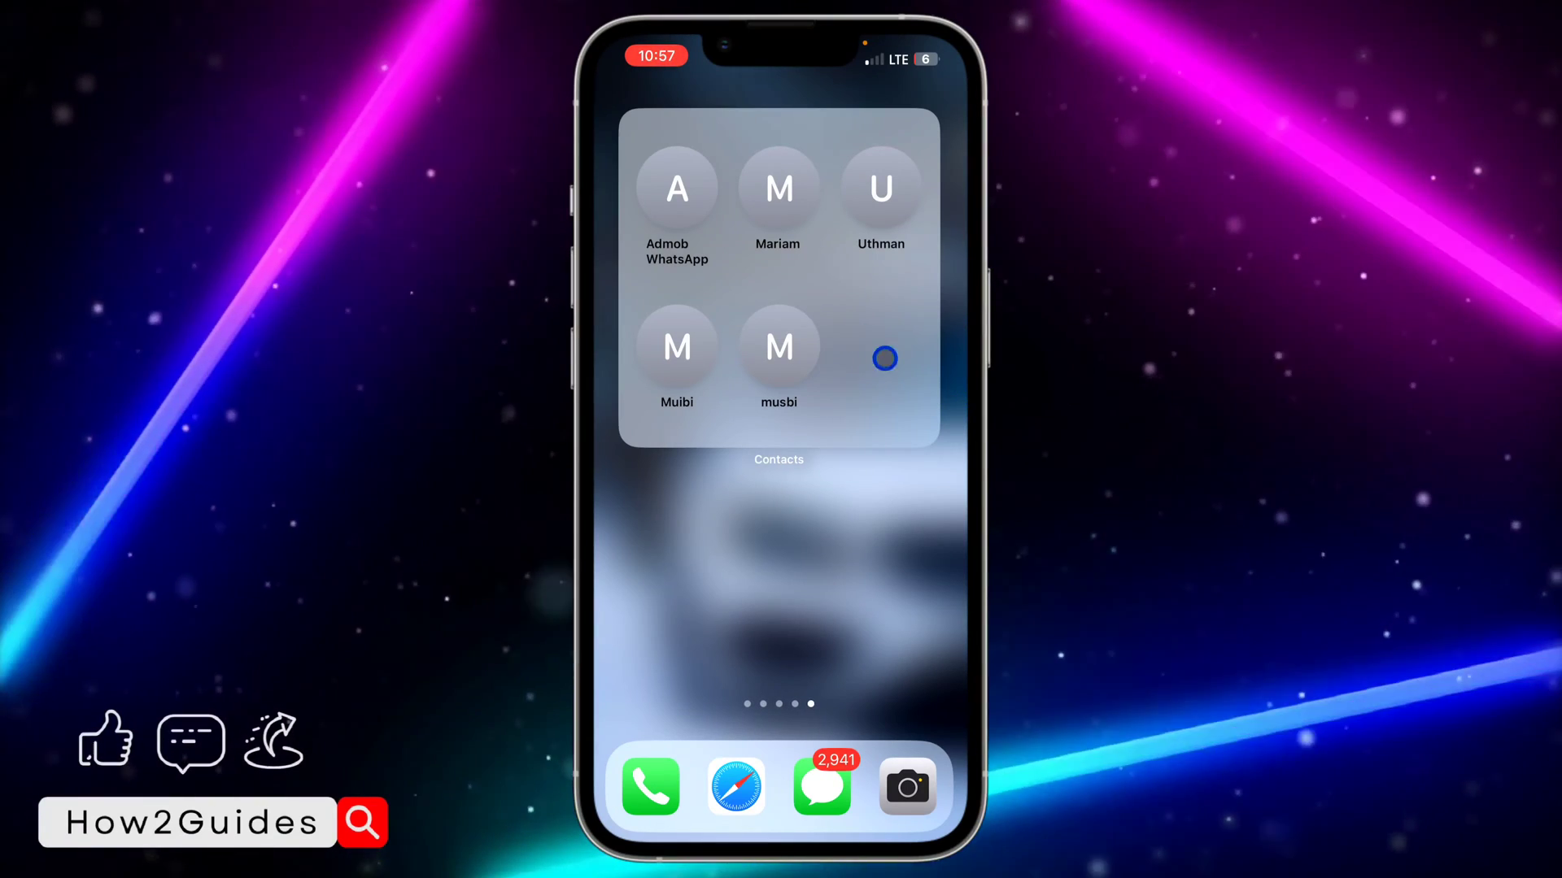
mouse_move(835, 377)
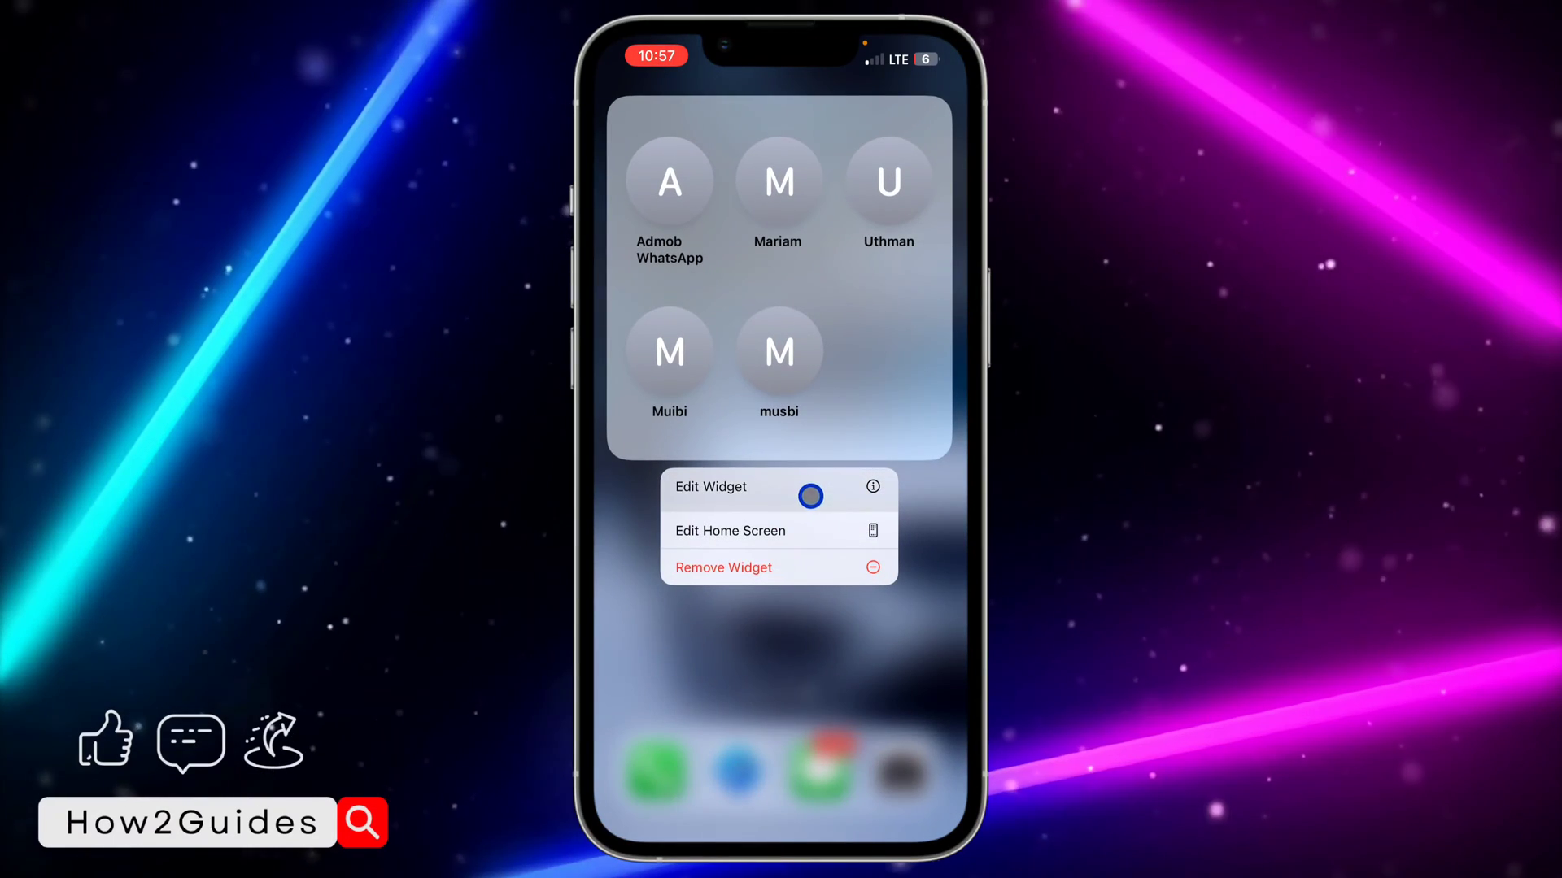
Set the Admob WhatsApp slot to None, leaving Mariam, Uthman, Muibi and musbi in the widget
click(711, 487)
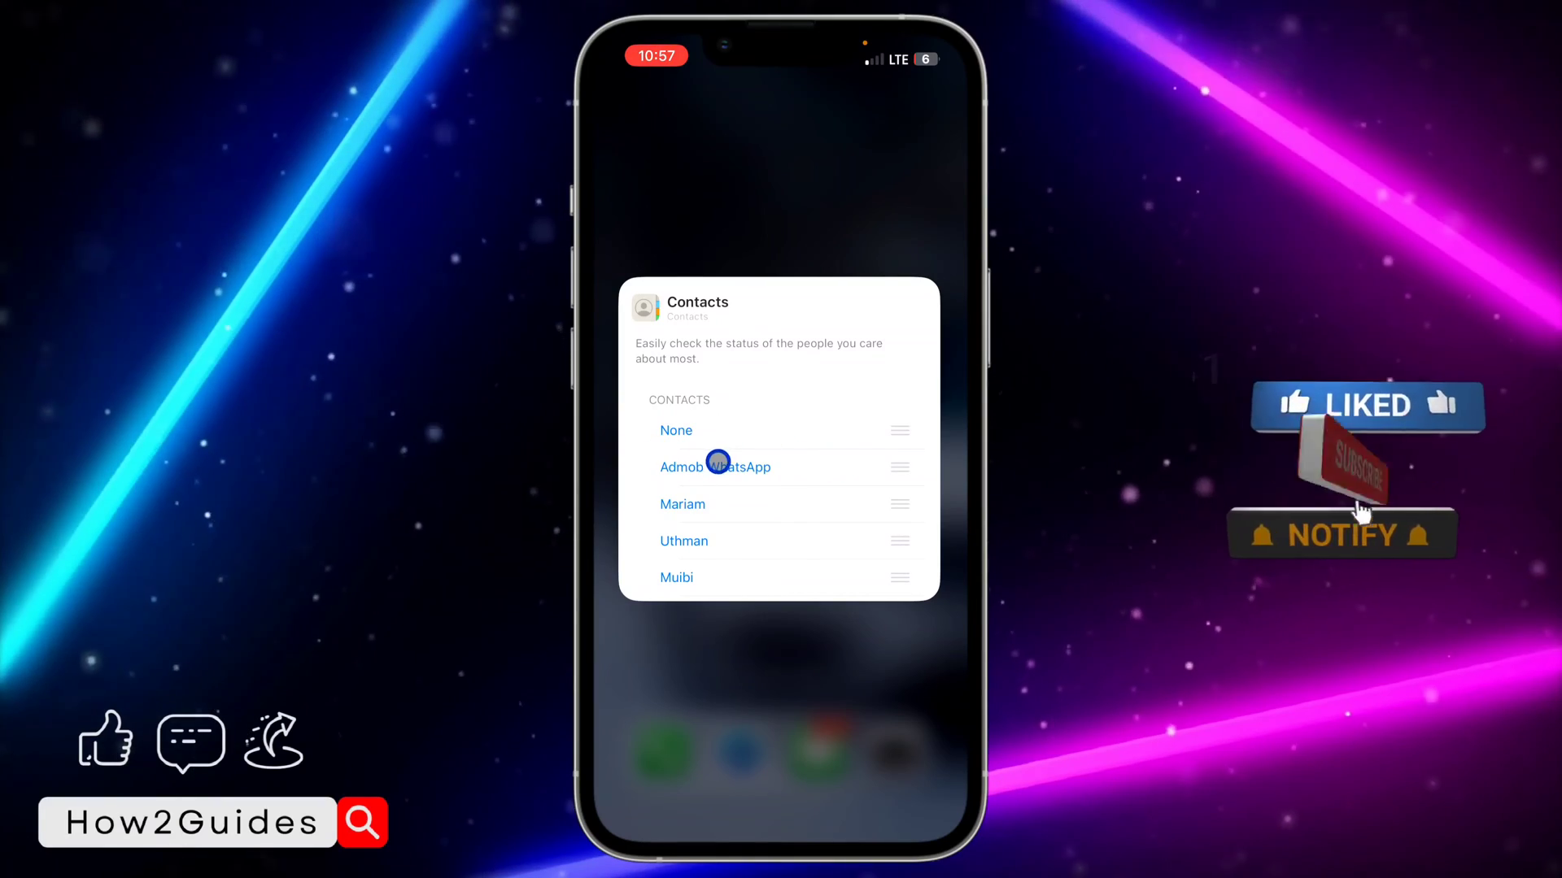
click(714, 467)
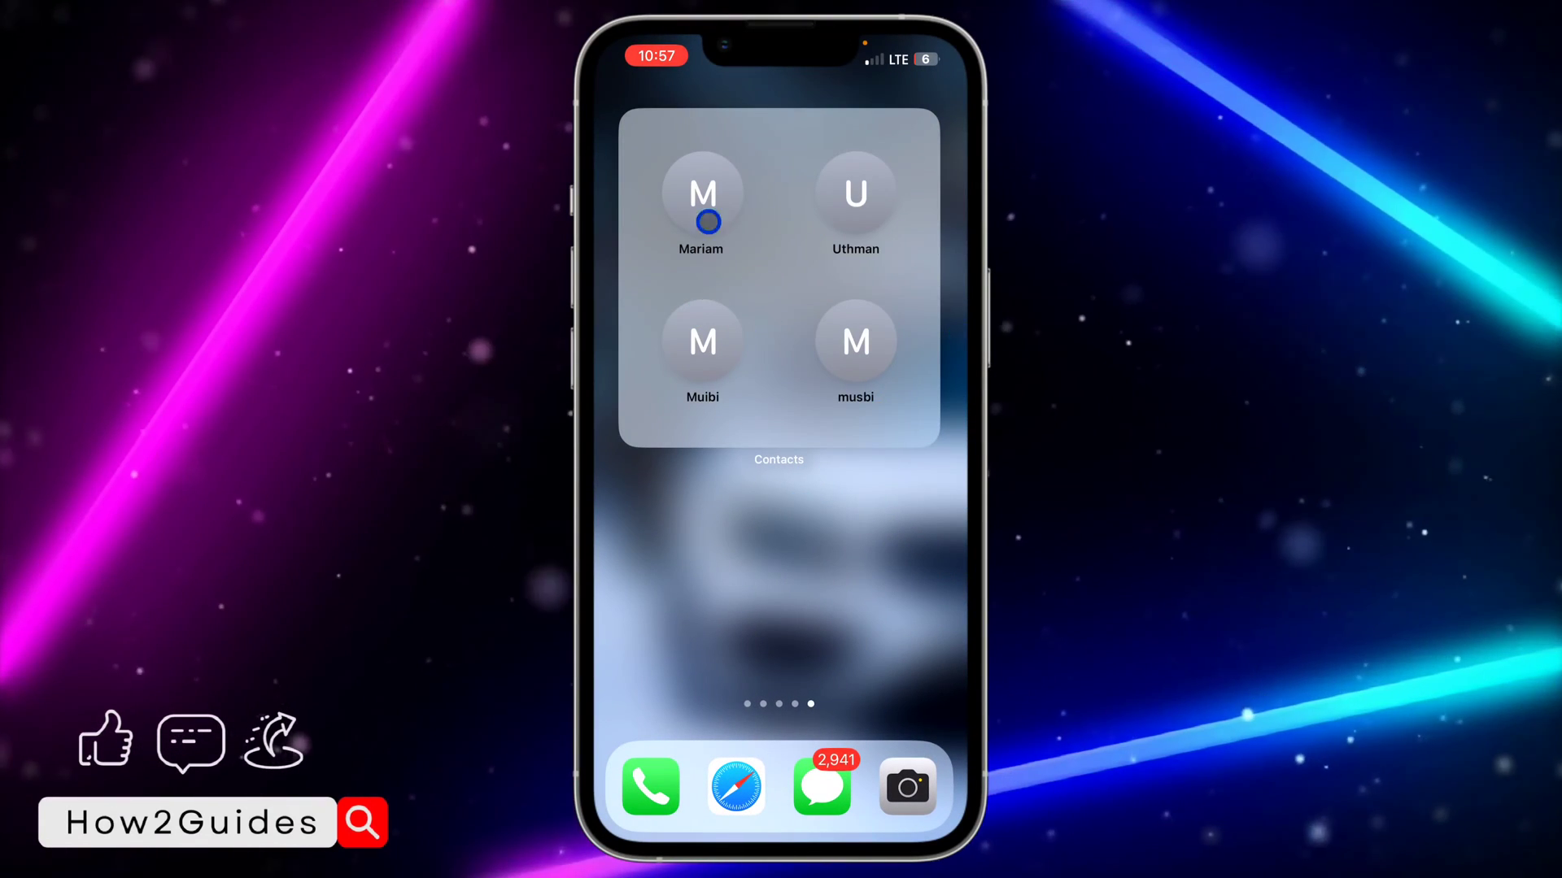
mouse_move(778, 321)
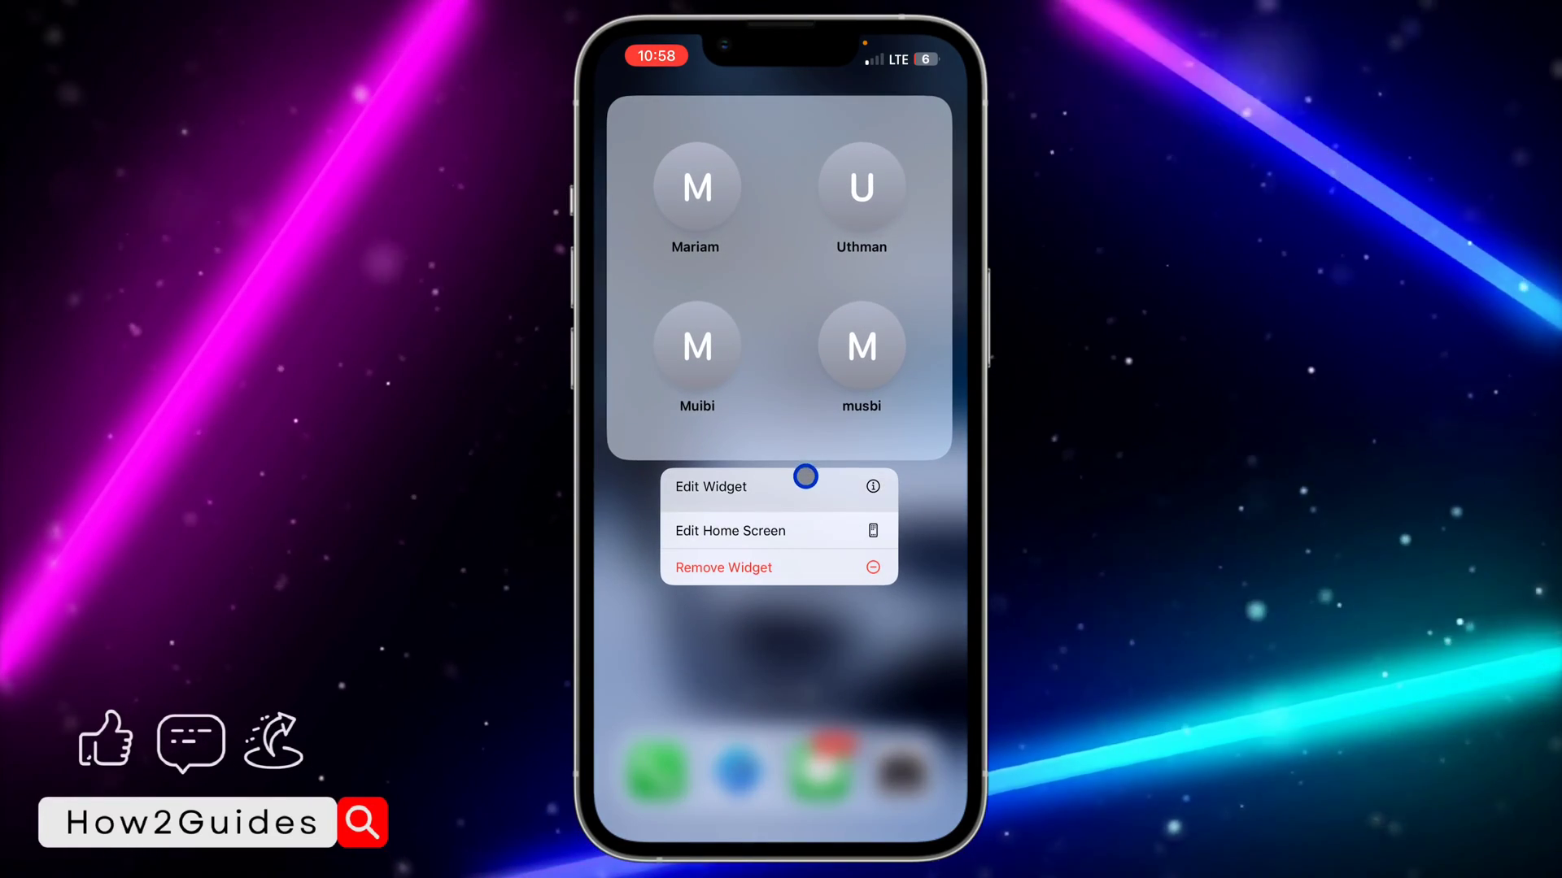
Bring up the contact picker for the Mariam slot, with Mariam currently selected
click(711, 487)
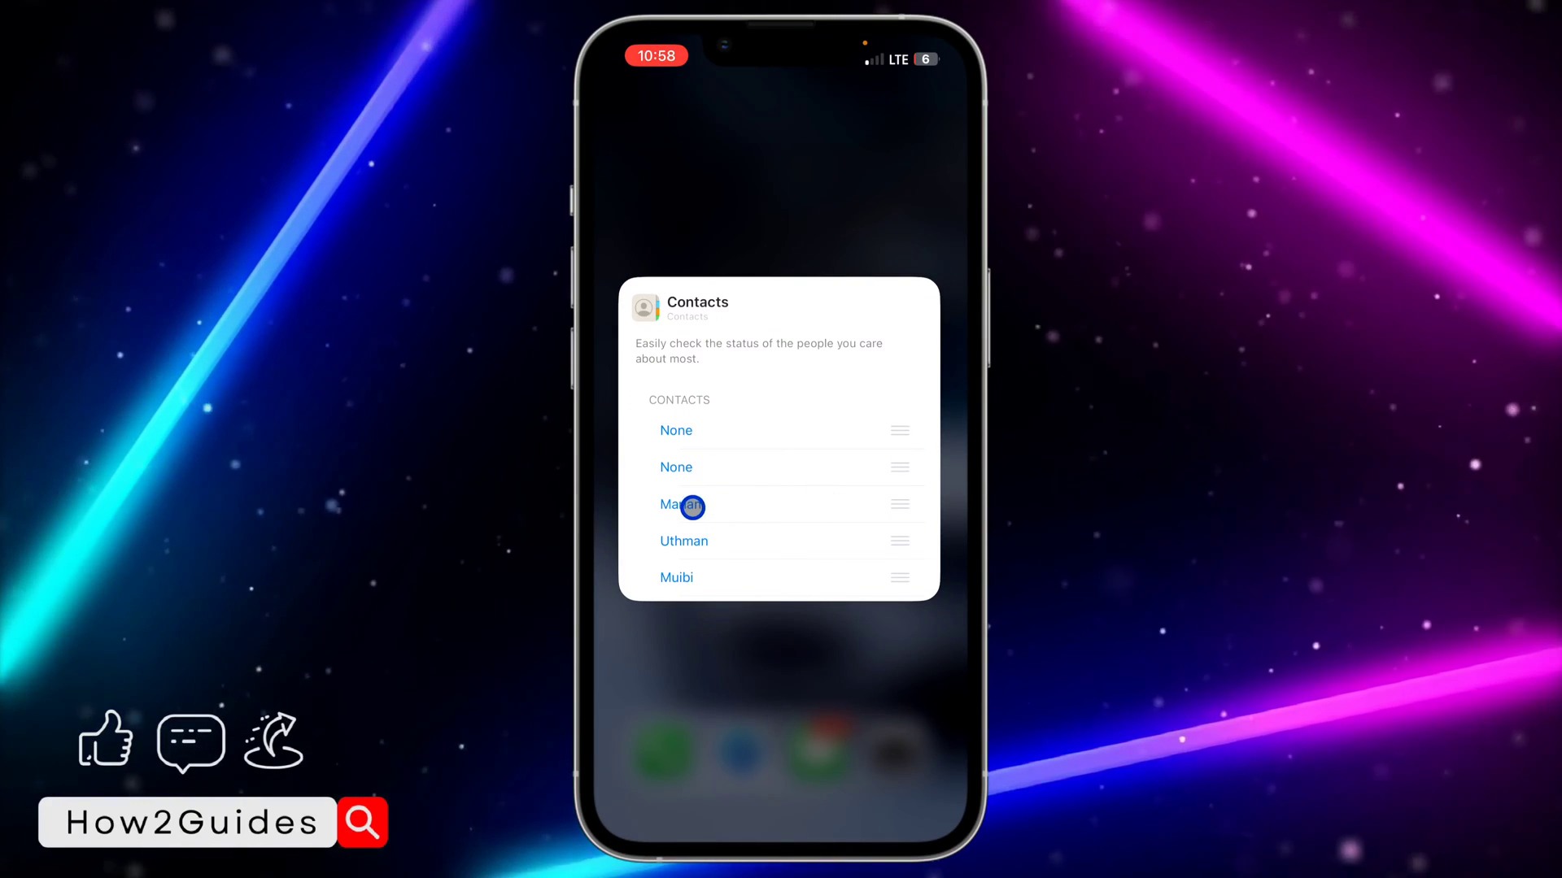
click(680, 505)
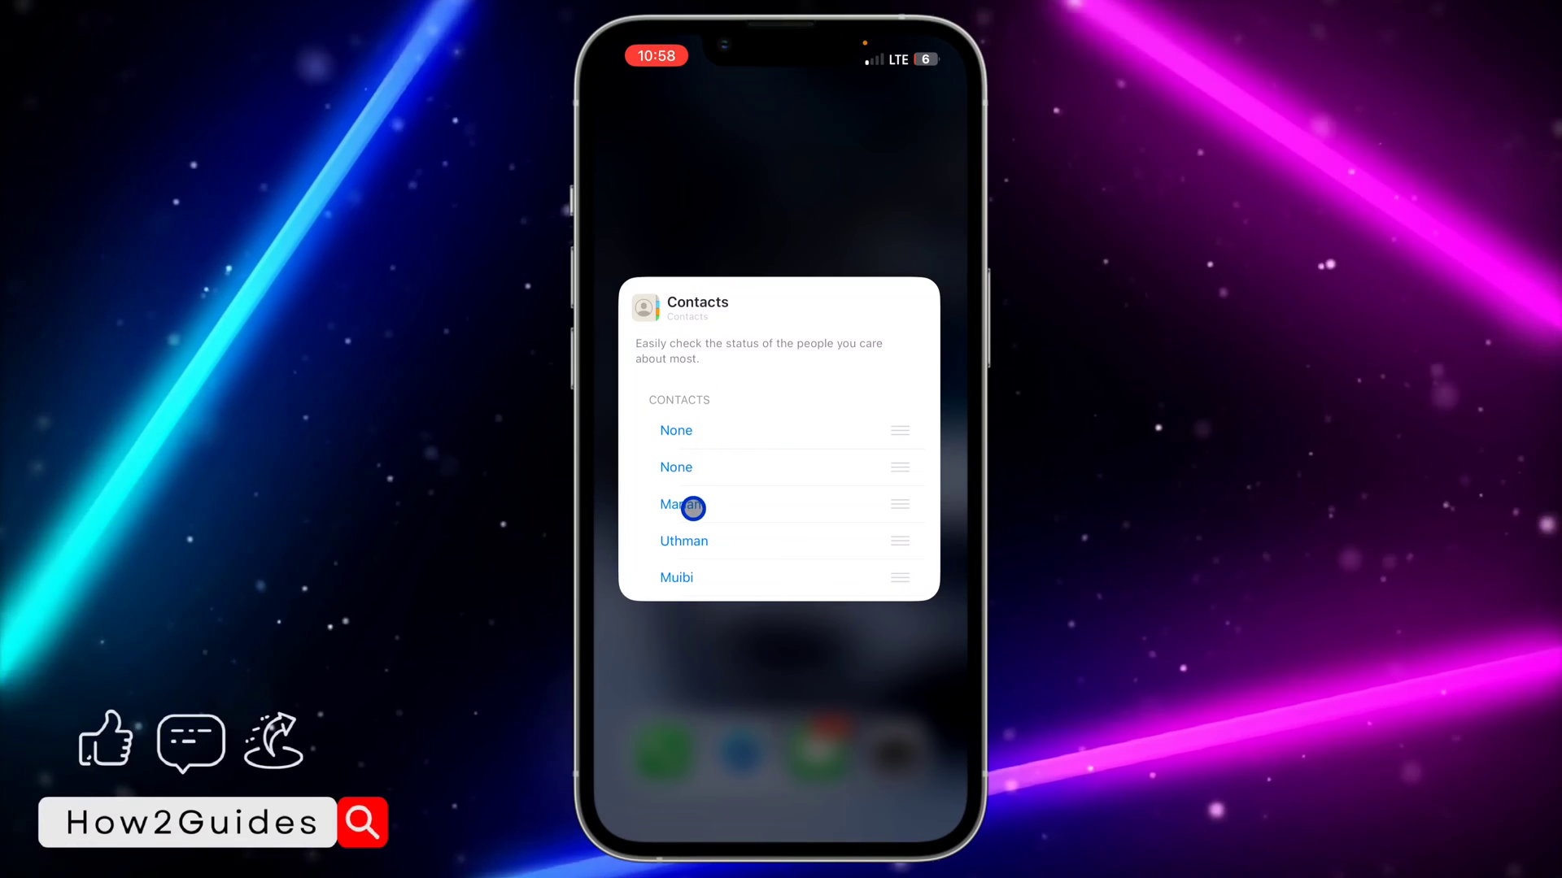
click(681, 504)
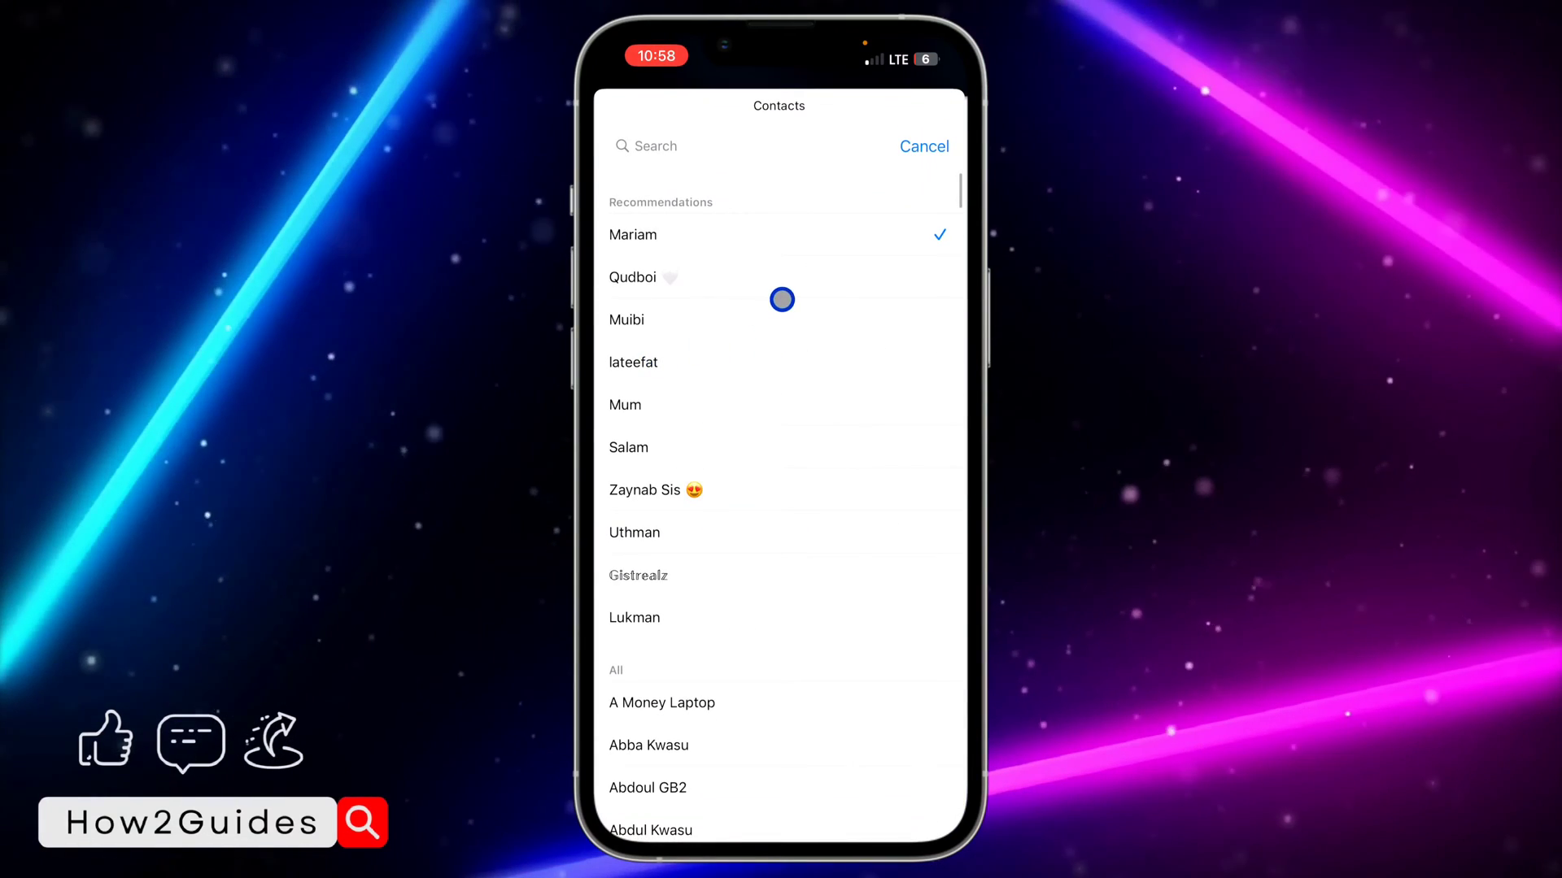
click(922, 147)
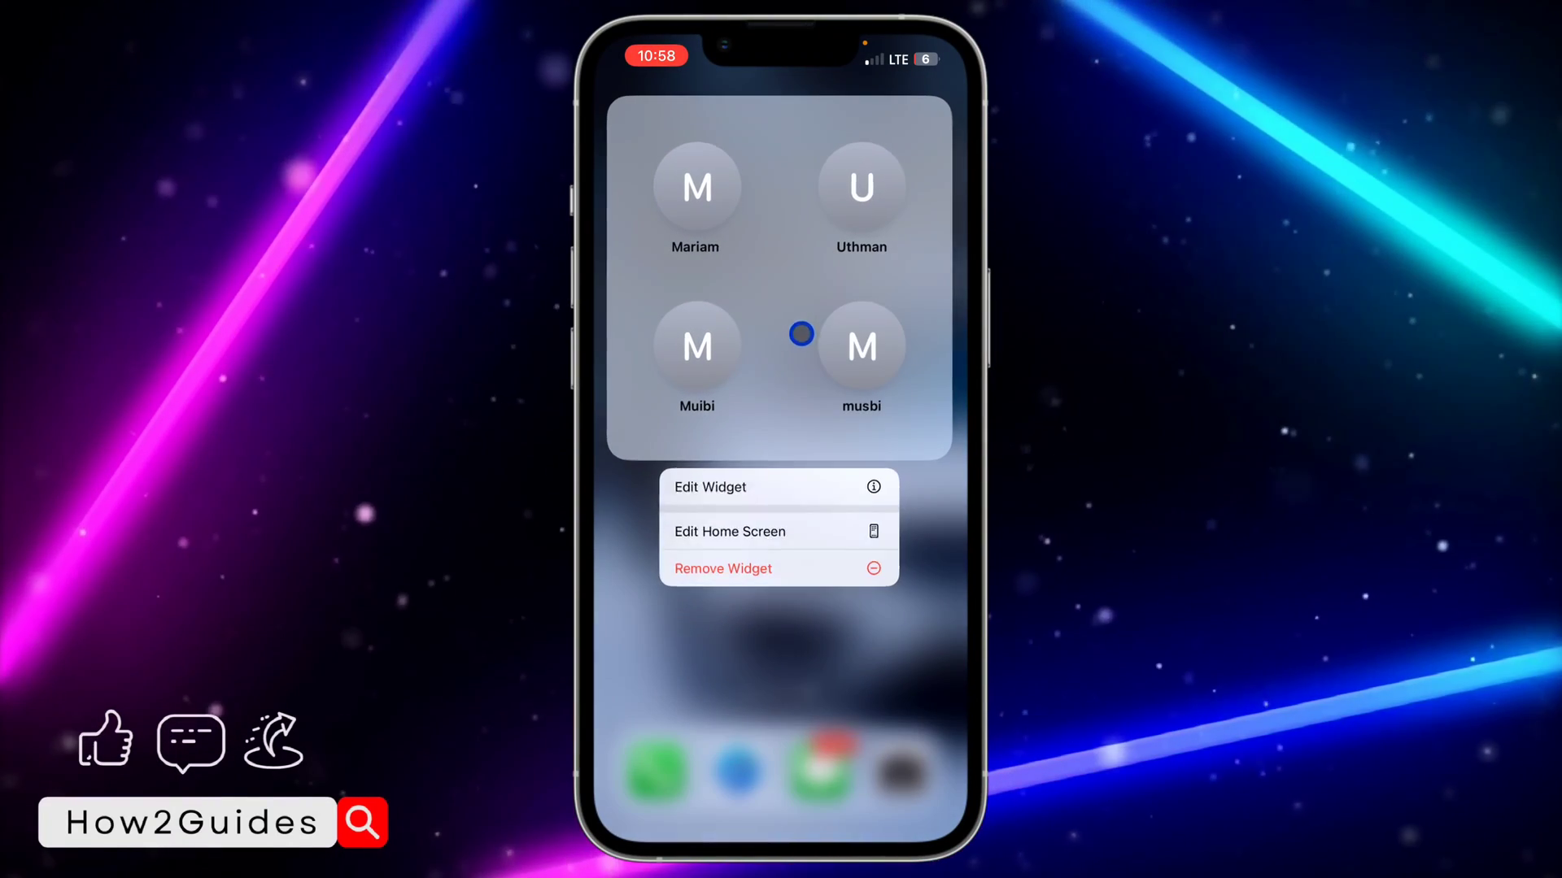
mouse_move(794, 499)
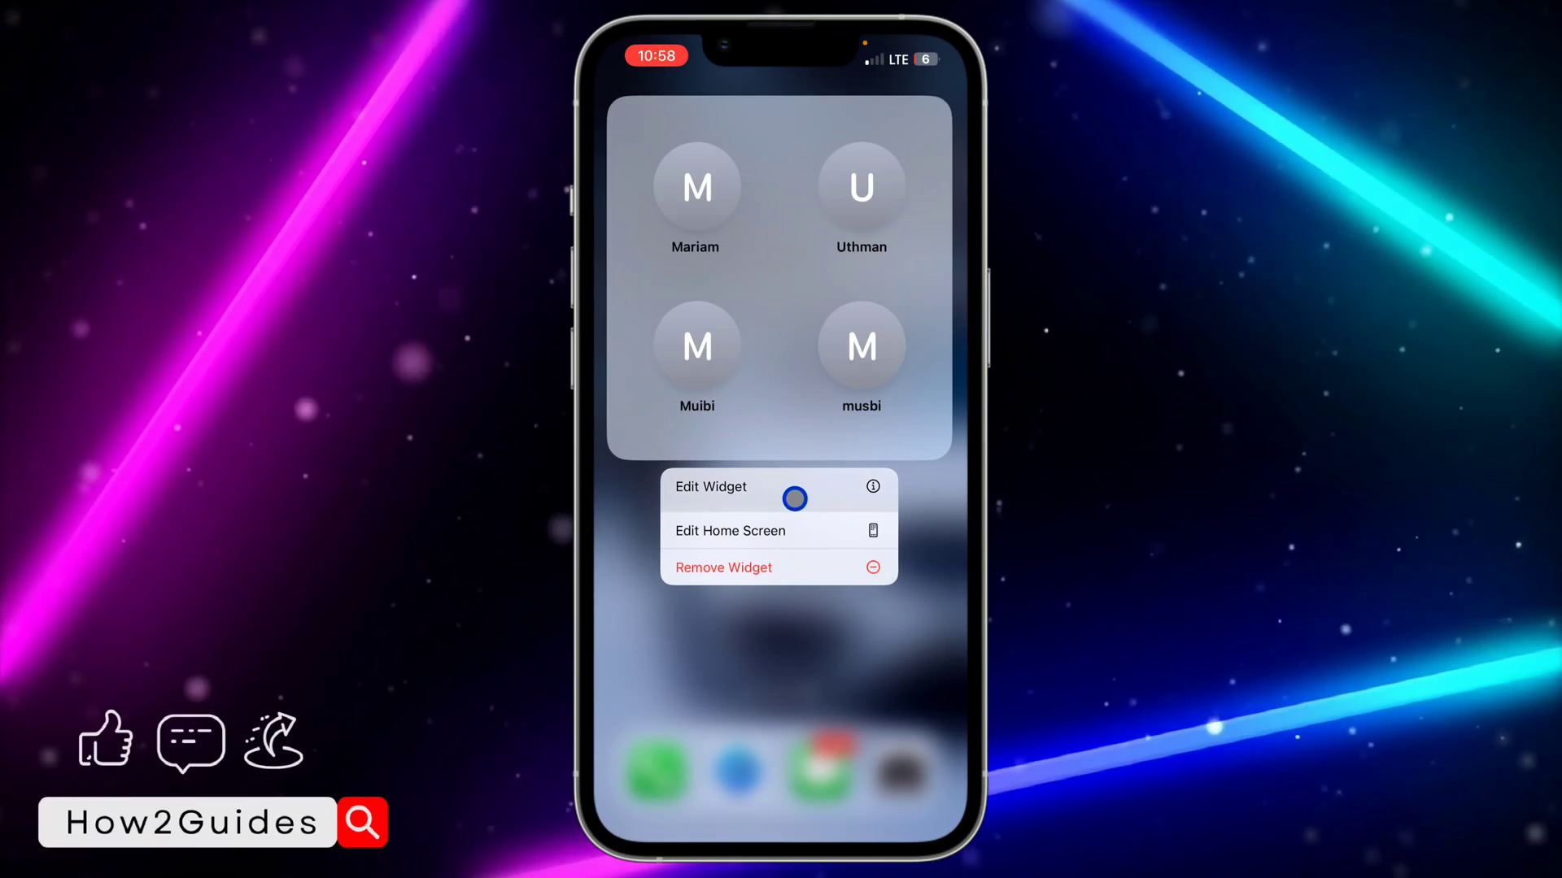
Set the Mariam slot to None so the widget shows lateefat, Uthman, Muibi and musbi, then return home
click(711, 487)
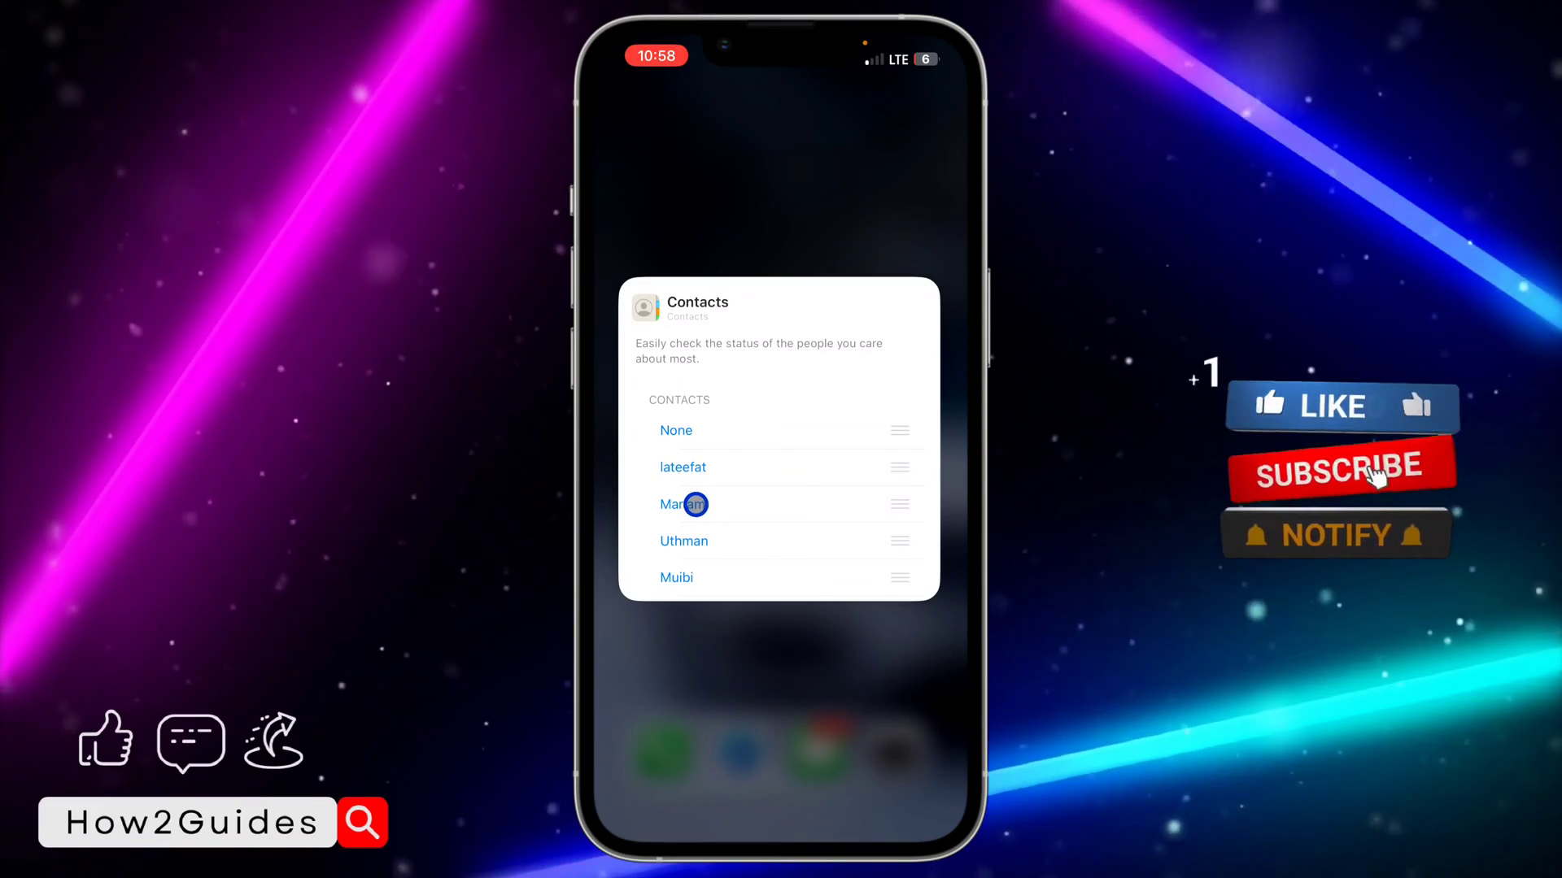
click(683, 504)
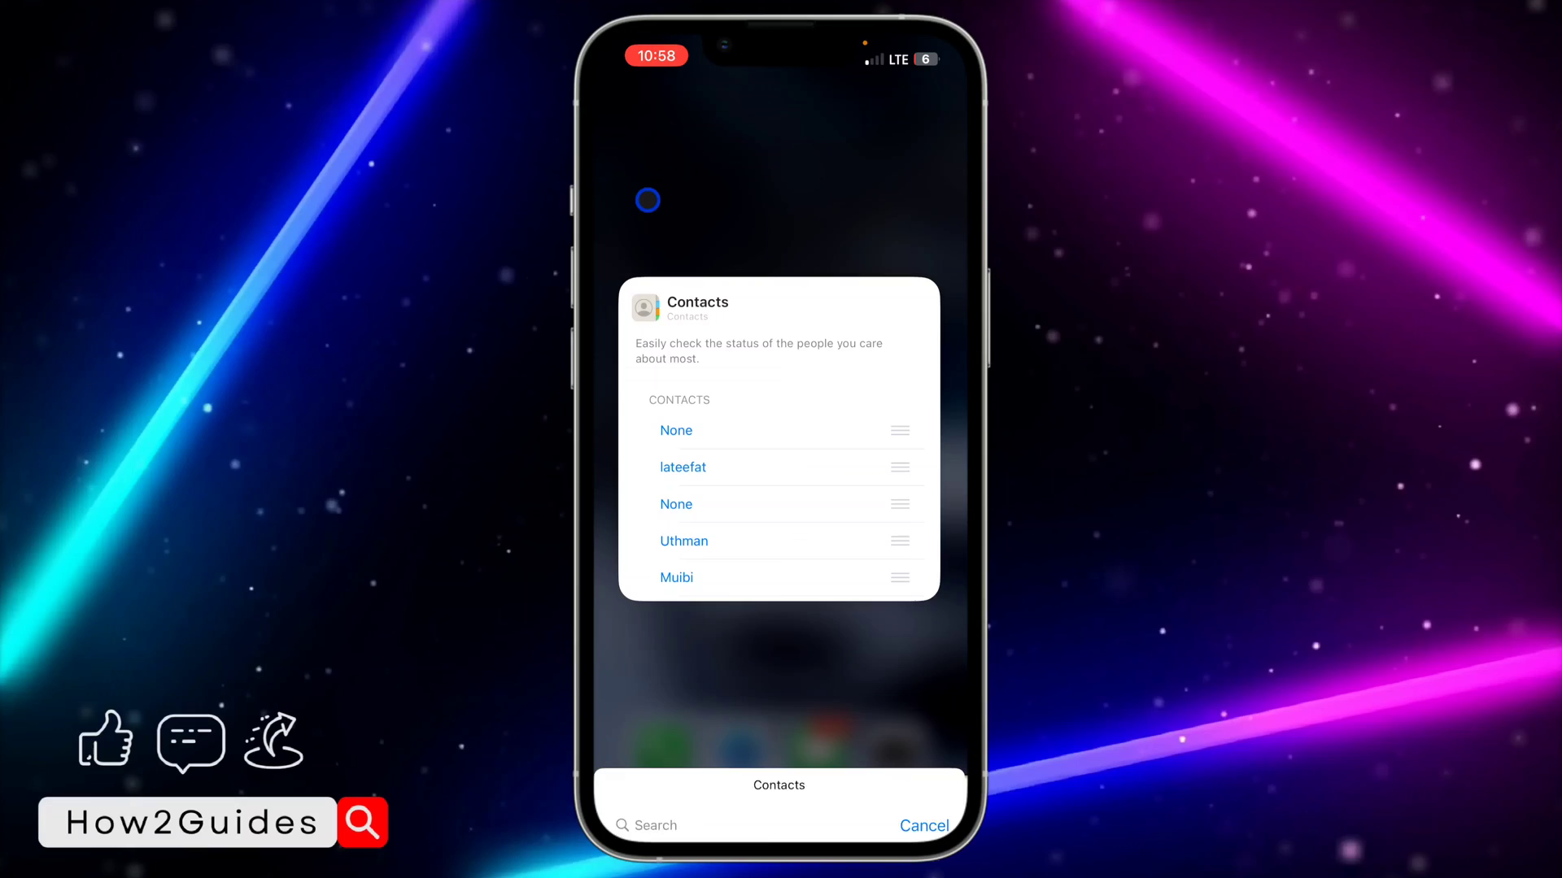
click(920, 825)
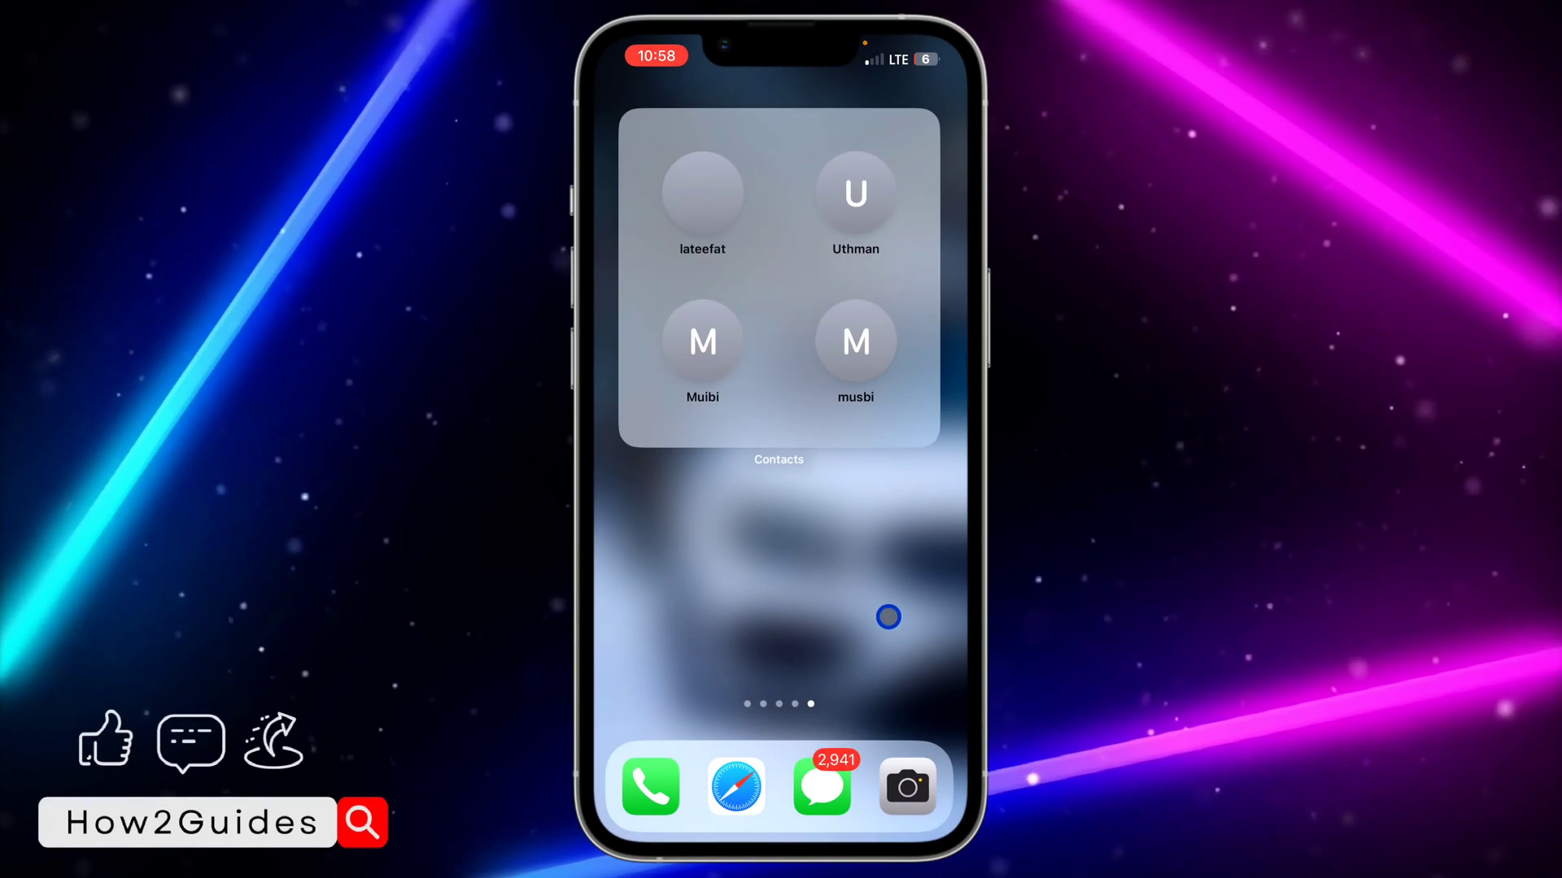